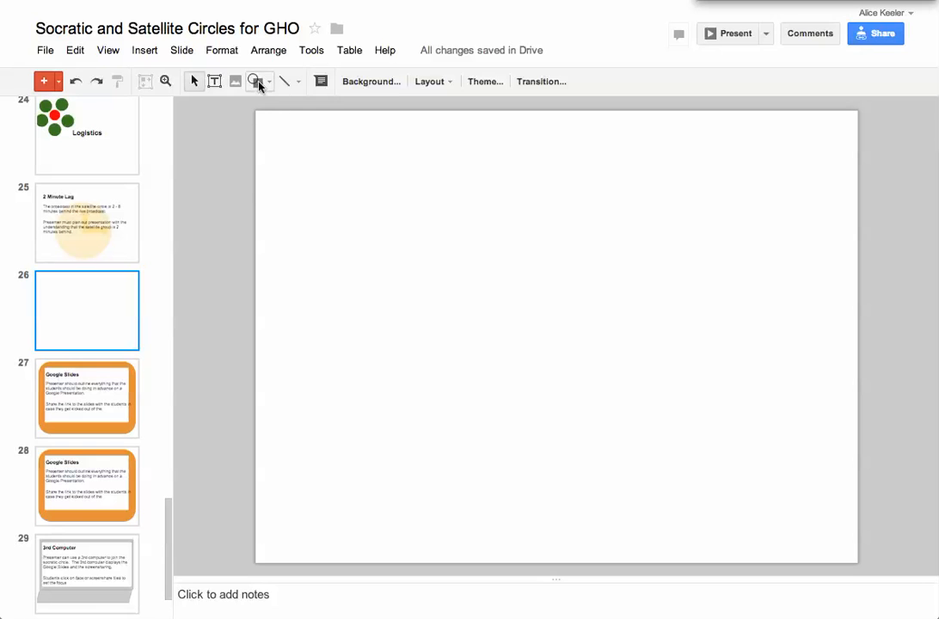
Step: Draw a right arrow at the slide's upper left, filled cyan with a pink outline
{"action": "left_click", "coordinate": [254, 81]}
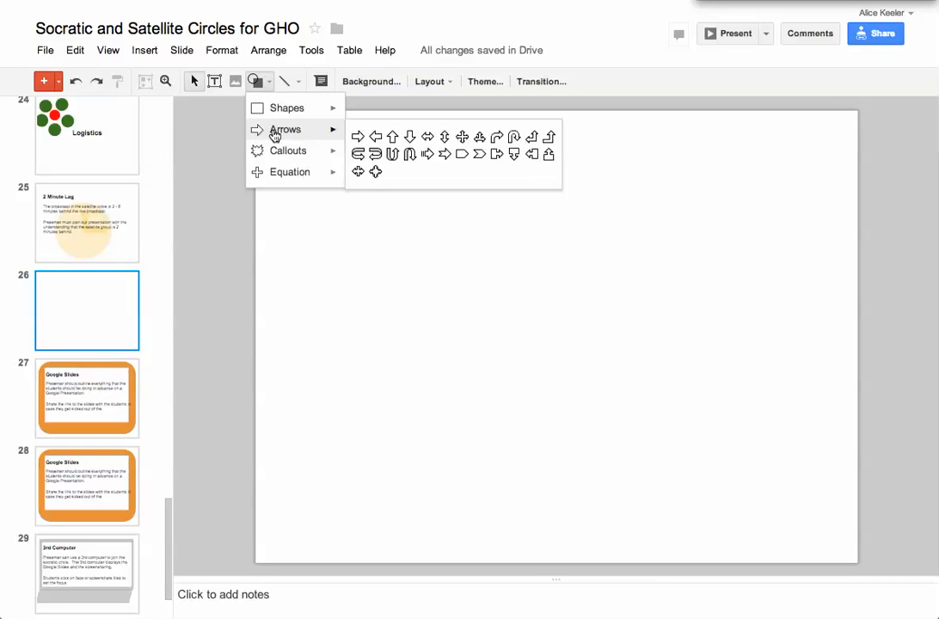
{"action": "left_click_drag", "start_coordinate": [361, 180], "coordinate": [487, 241]}
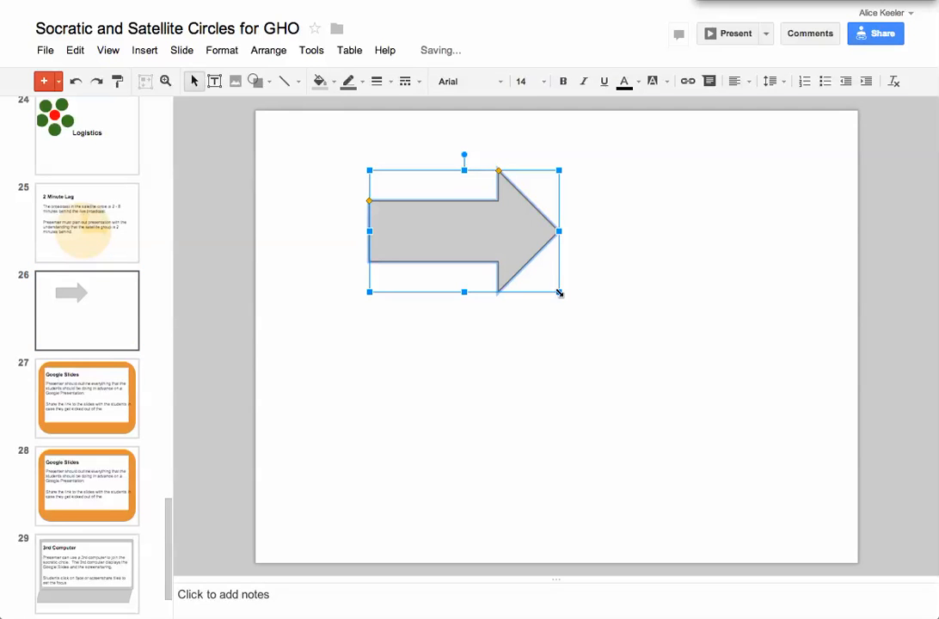
{"action": "left_click", "coordinate": [318, 81]}
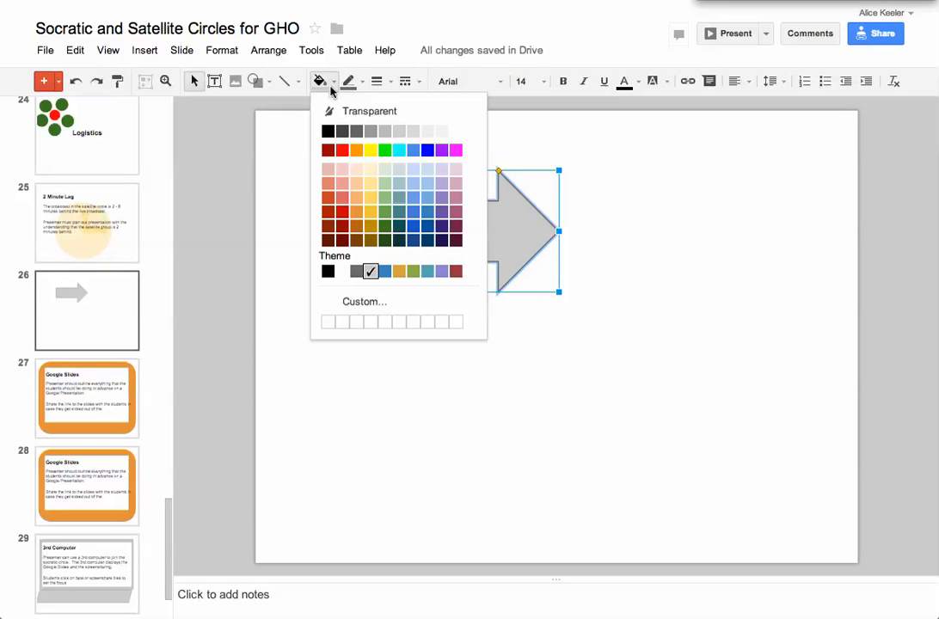
{"action": "left_click", "coordinate": [399, 150]}
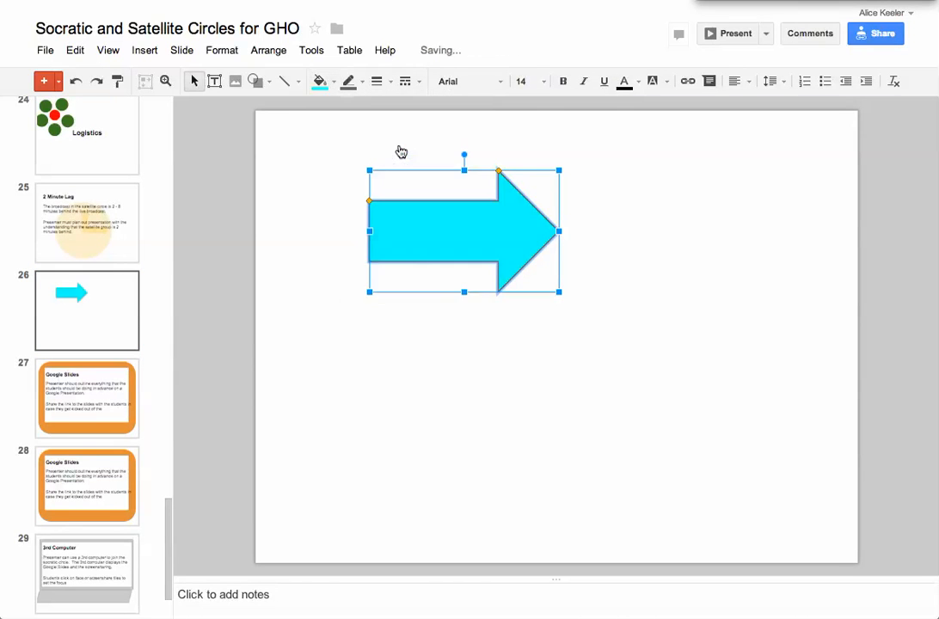
{"action": "left_click", "coordinate": [347, 81]}
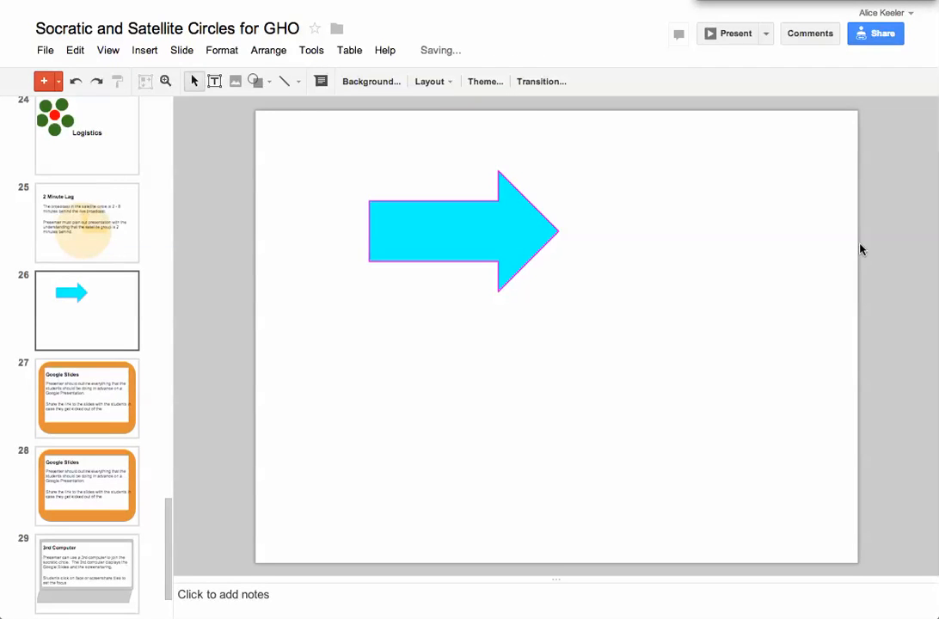
Step: Draw a left arrow across the lower right of slide 26 and fill it cyan
{"action": "left_click", "coordinate": [255, 81]}
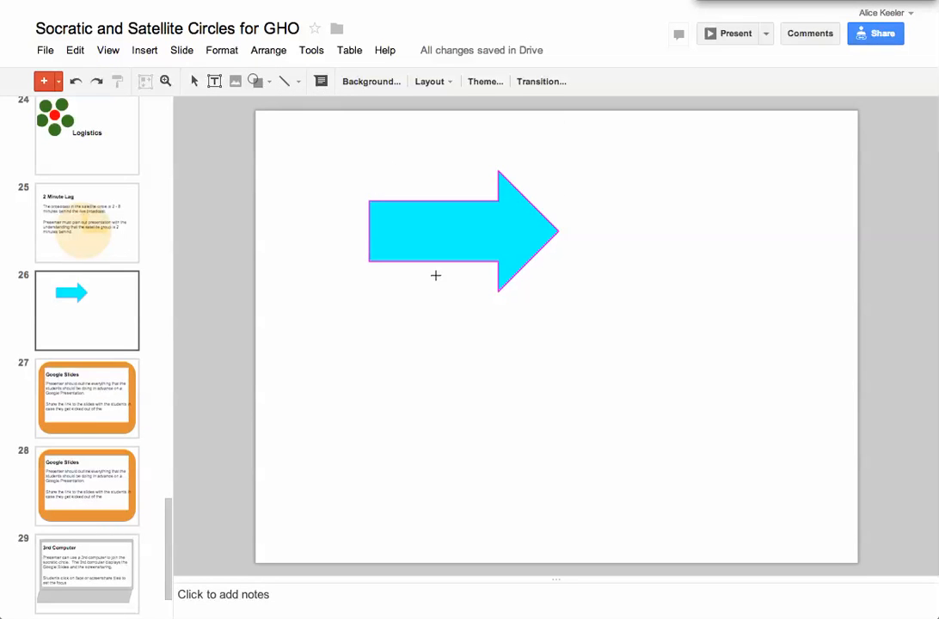
{"action": "left_click_drag", "start_coordinate": [485, 334], "coordinate": [705, 473]}
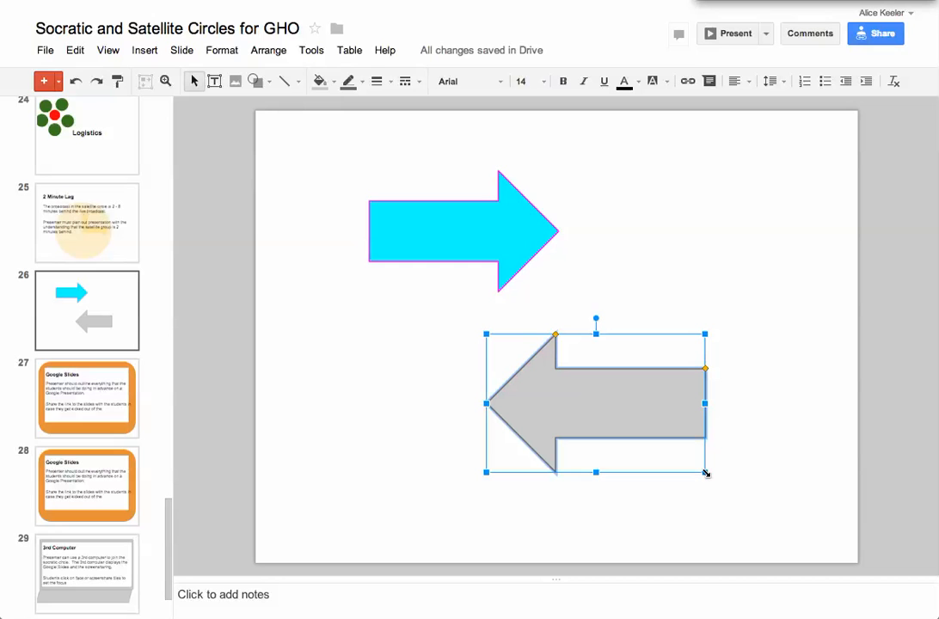
{"action": "left_click", "coordinate": [319, 81]}
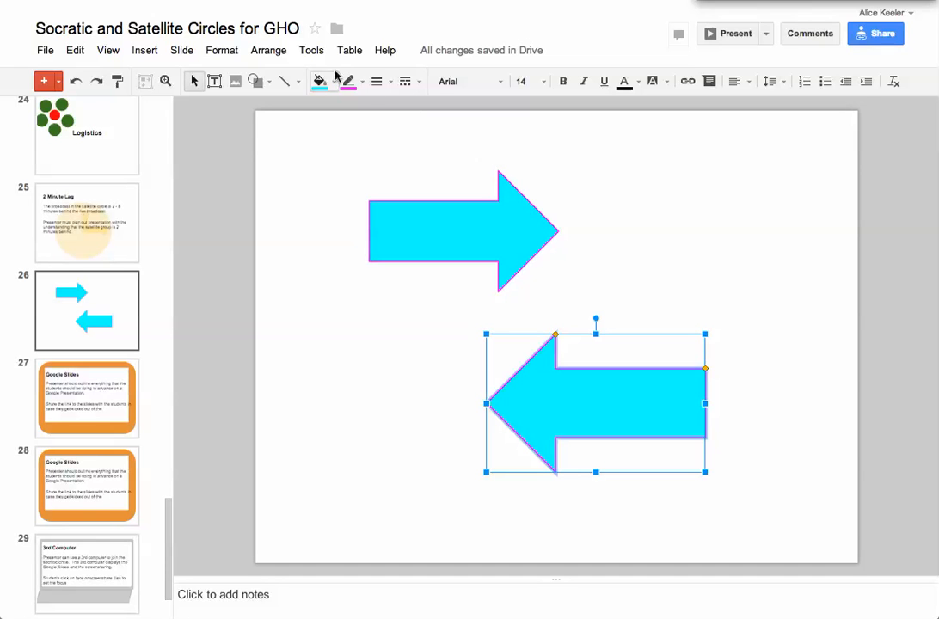
{"action": "left_click", "coordinate": [255, 80]}
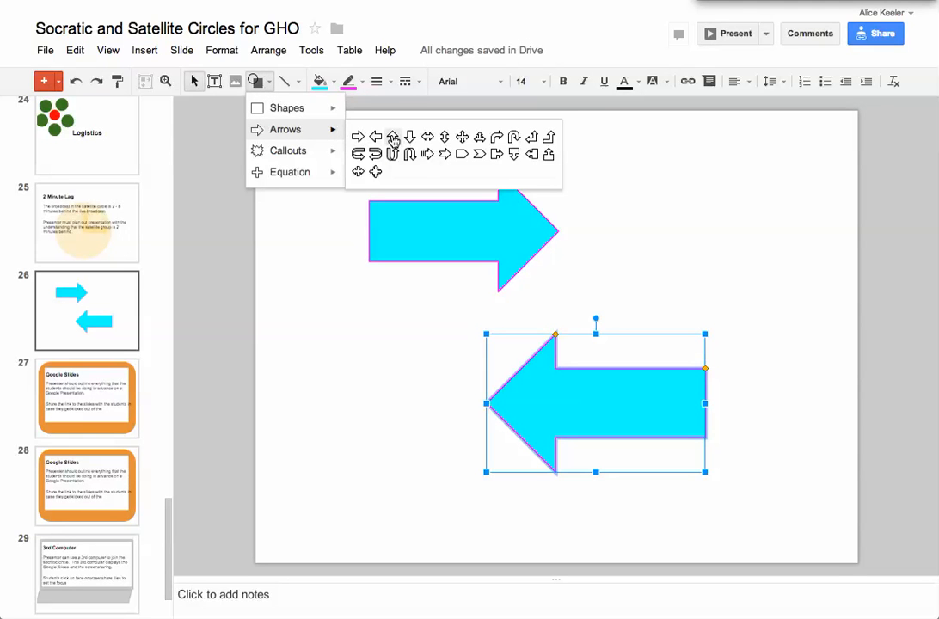
Step: Draw a tall up arrow along the right edge of slide 26
{"action": "left_click", "coordinate": [679, 185]}
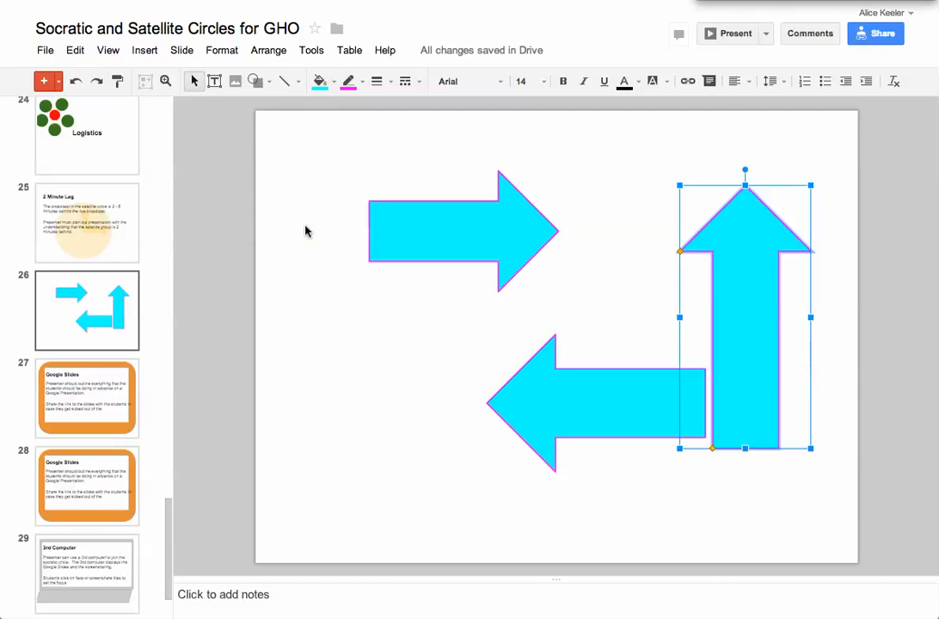
{"action": "left_click", "coordinate": [256, 80]}
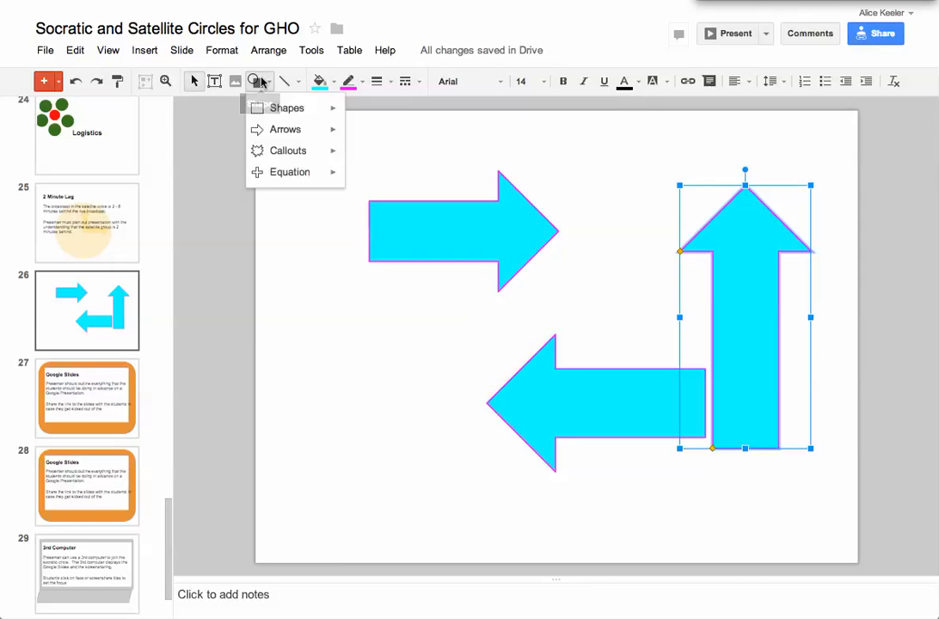
Step: Pick the Triangle shape for the lower left, then the Donut shape for the top
{"action": "left_click", "coordinate": [285, 129]}
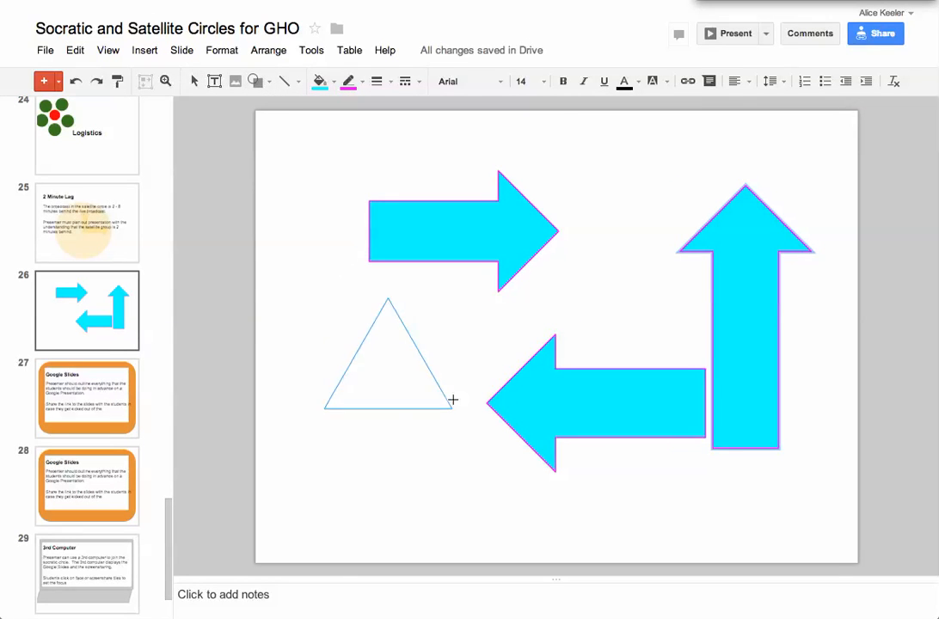
{"action": "left_click", "coordinate": [255, 80]}
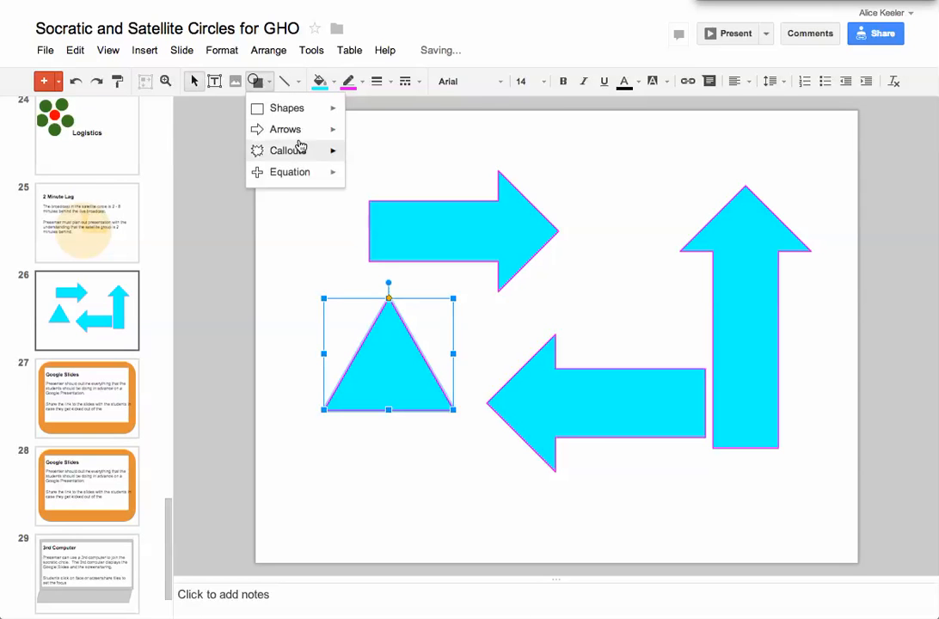
{"action": "left_click", "coordinate": [286, 108]}
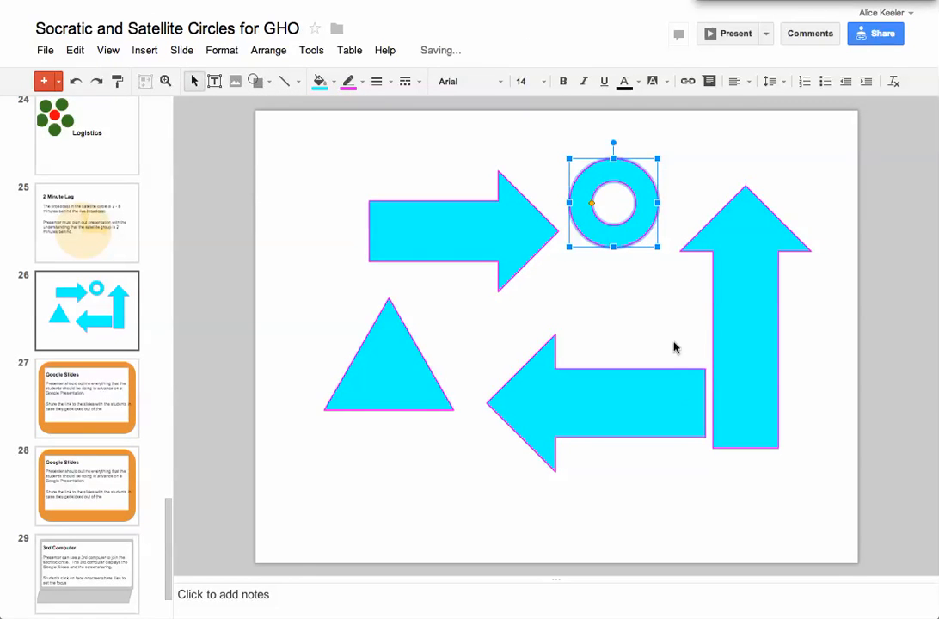
{"action": "mouse_move", "coordinate": [667, 340]}
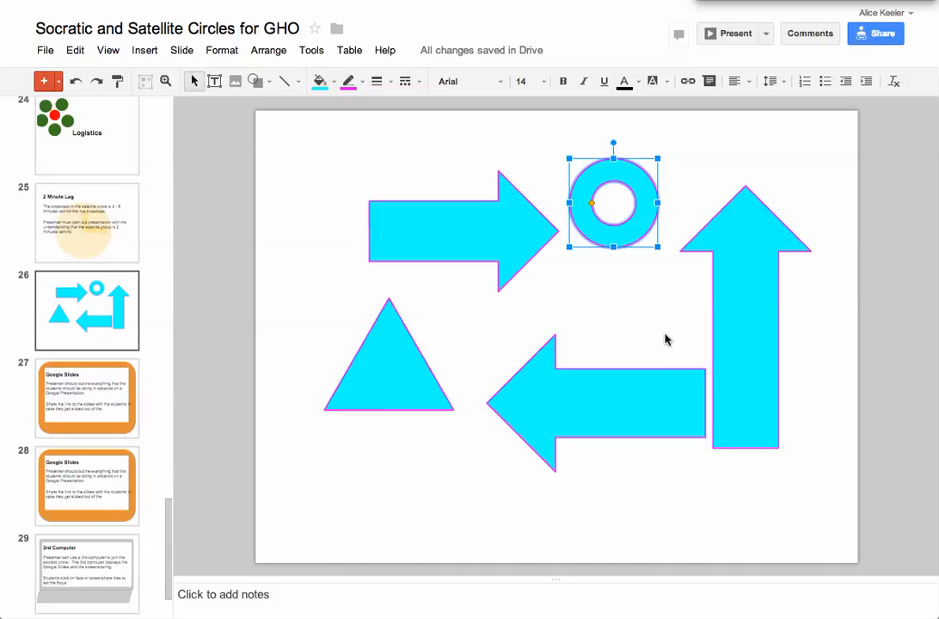
{"action": "mouse_move", "coordinate": [368, 409]}
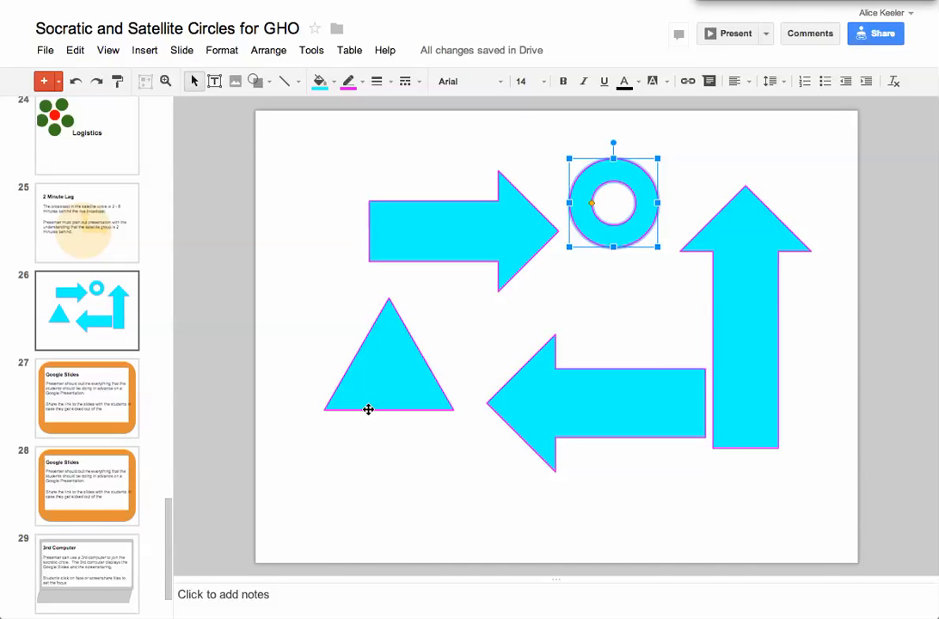
{"action": "mouse_move", "coordinate": [294, 504]}
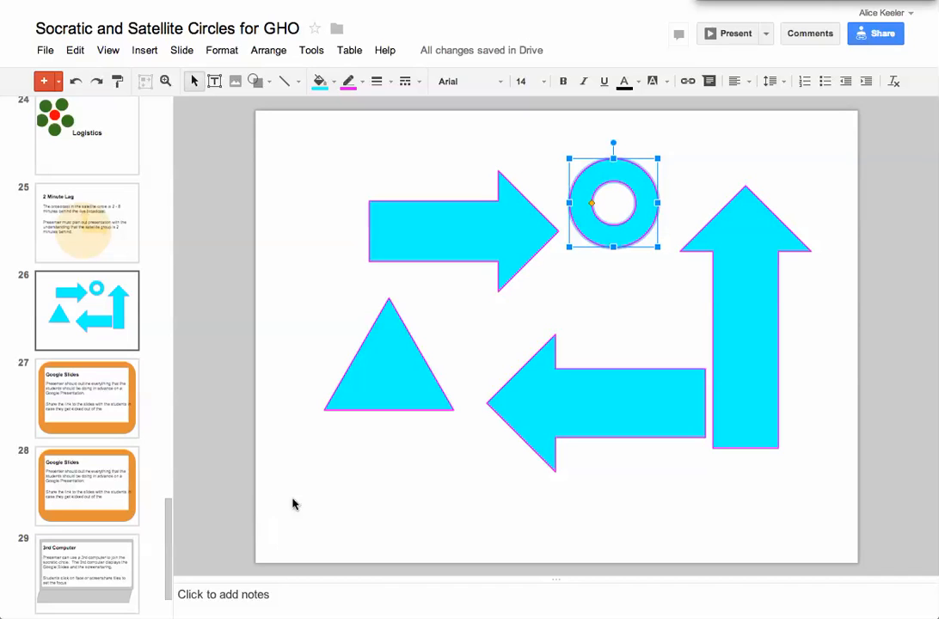
{"action": "mouse_move", "coordinate": [738, 199]}
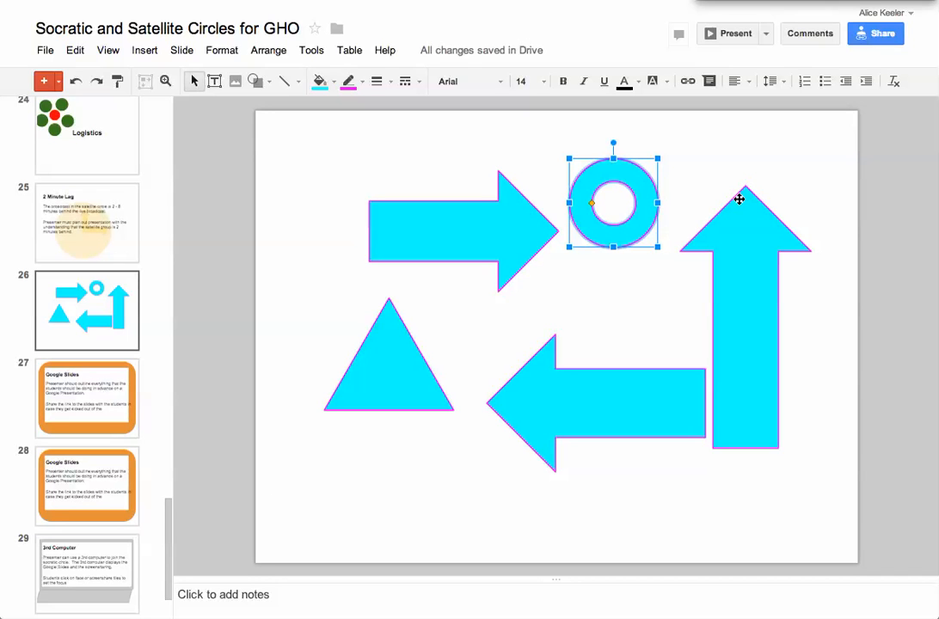